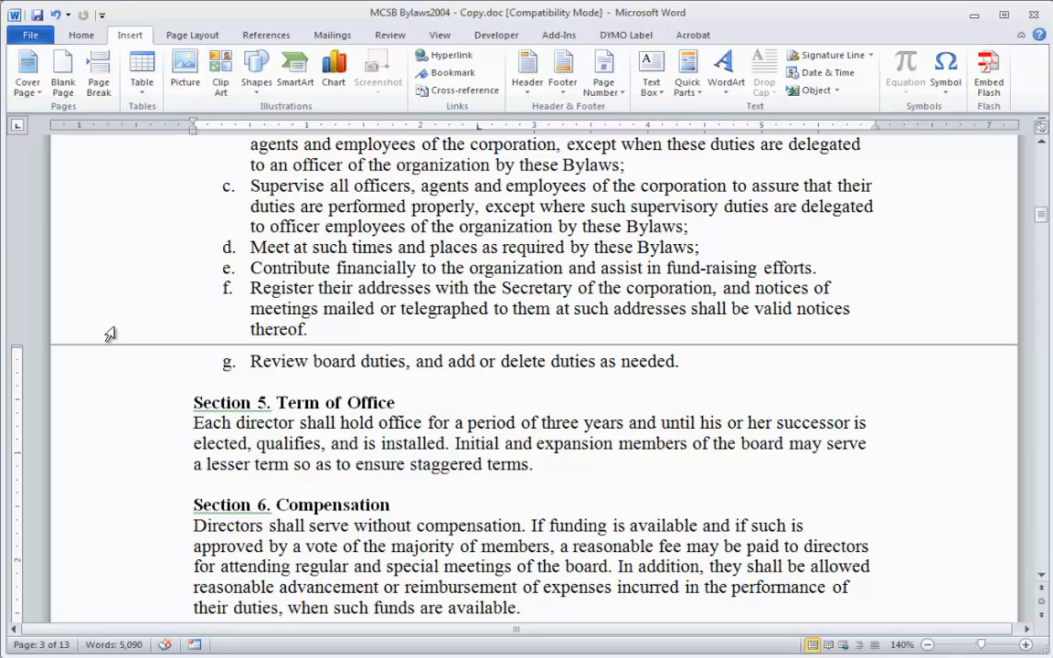
# From the Home commands, display formatting marks throughout the MCSB Bylaws page
pyautogui.click(193, 381)
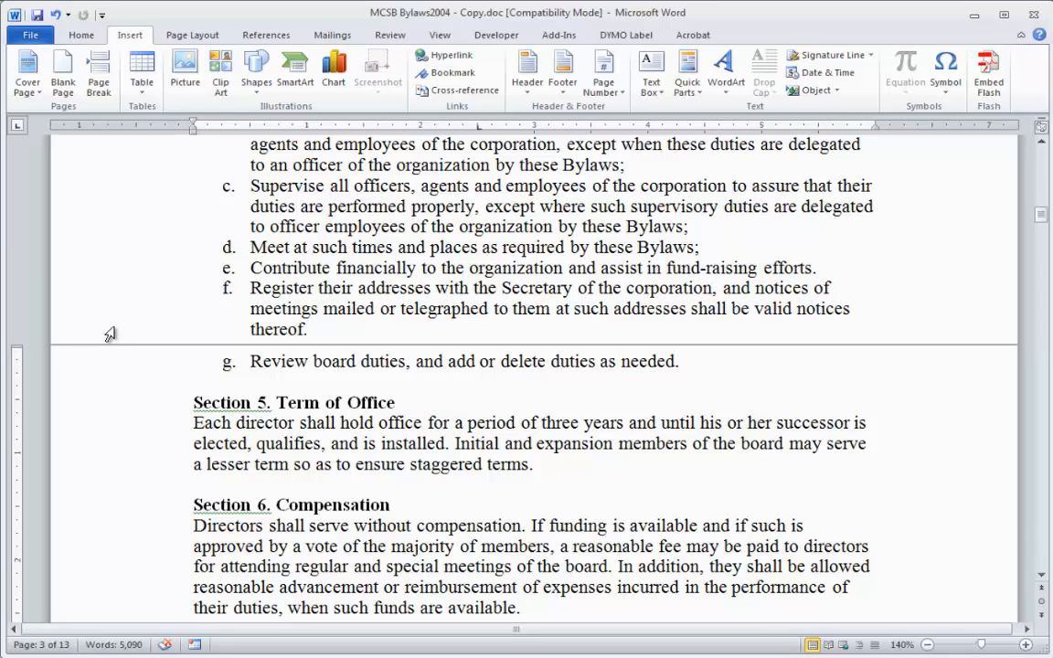
pyautogui.click(194, 382)
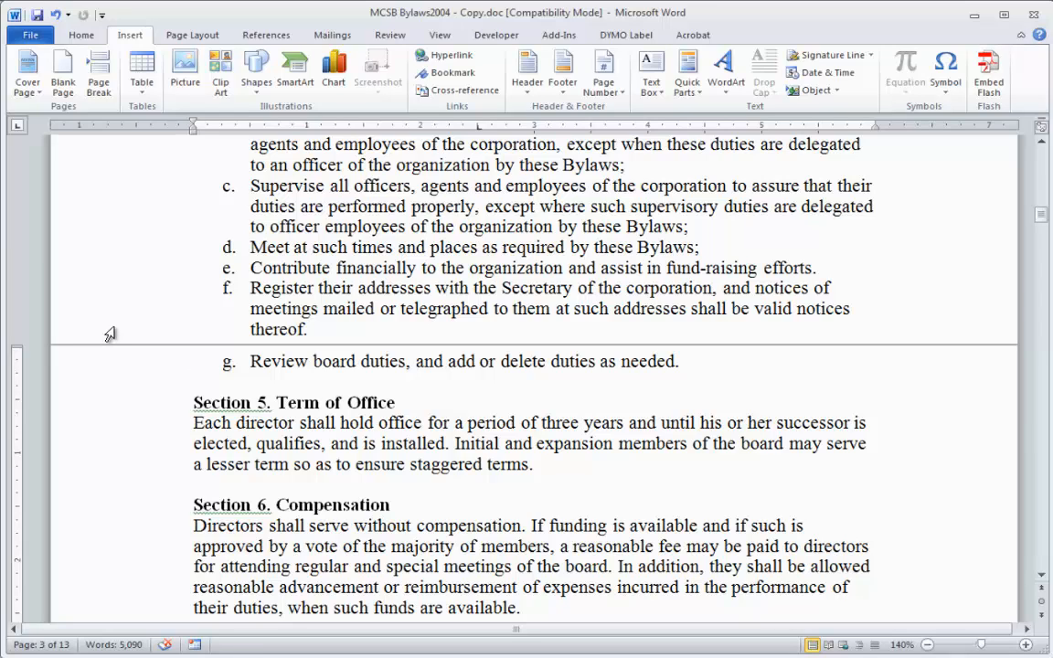
pyautogui.click(194, 382)
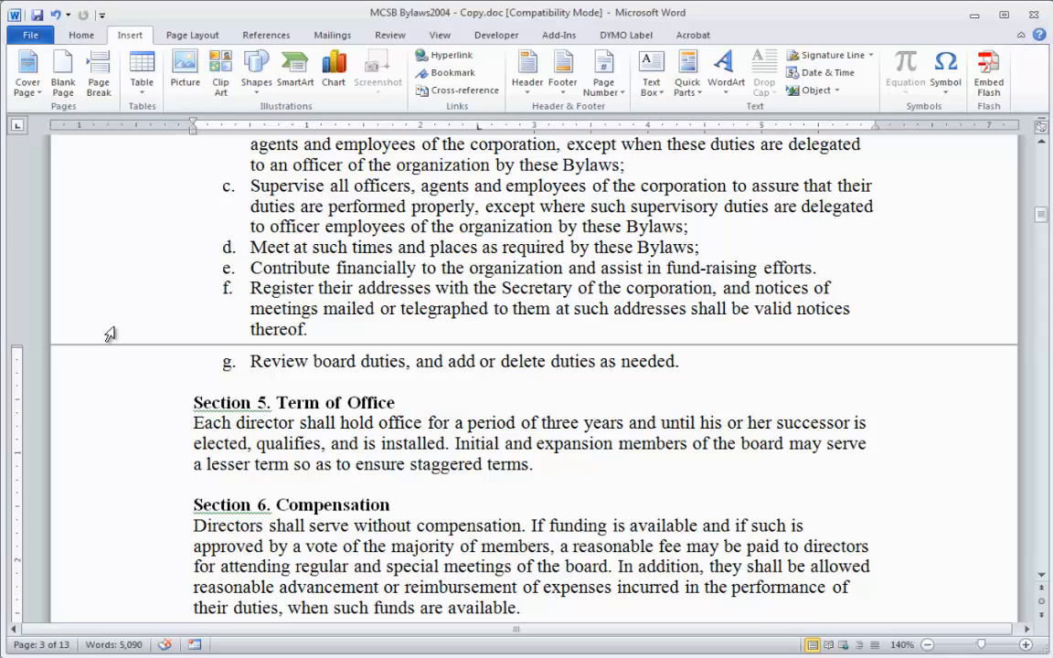
pyautogui.click(194, 382)
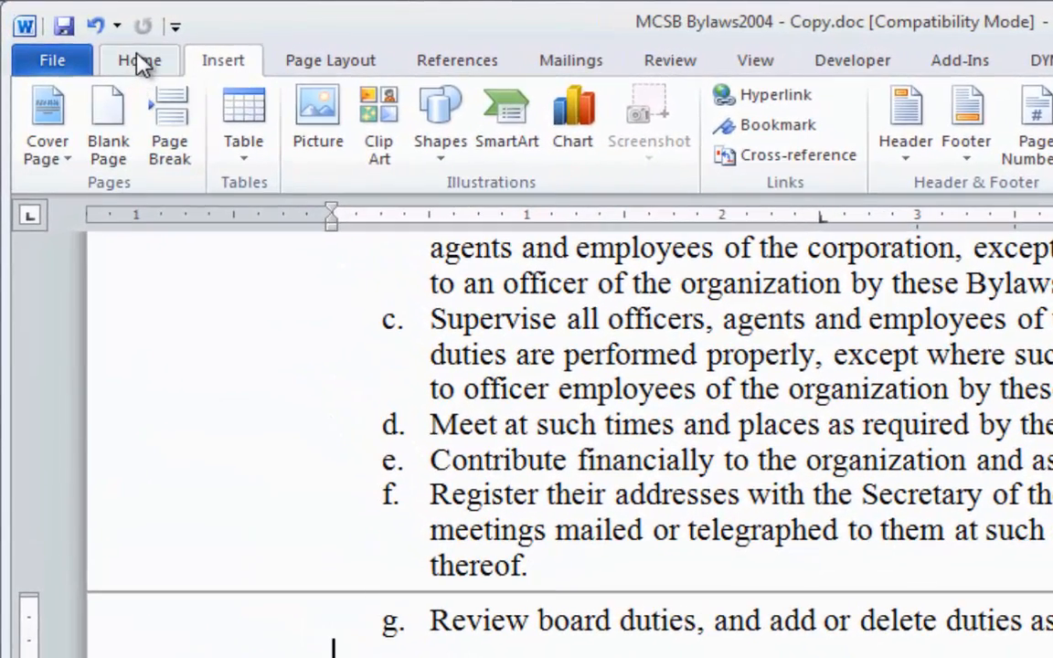
pyautogui.click(138, 60)
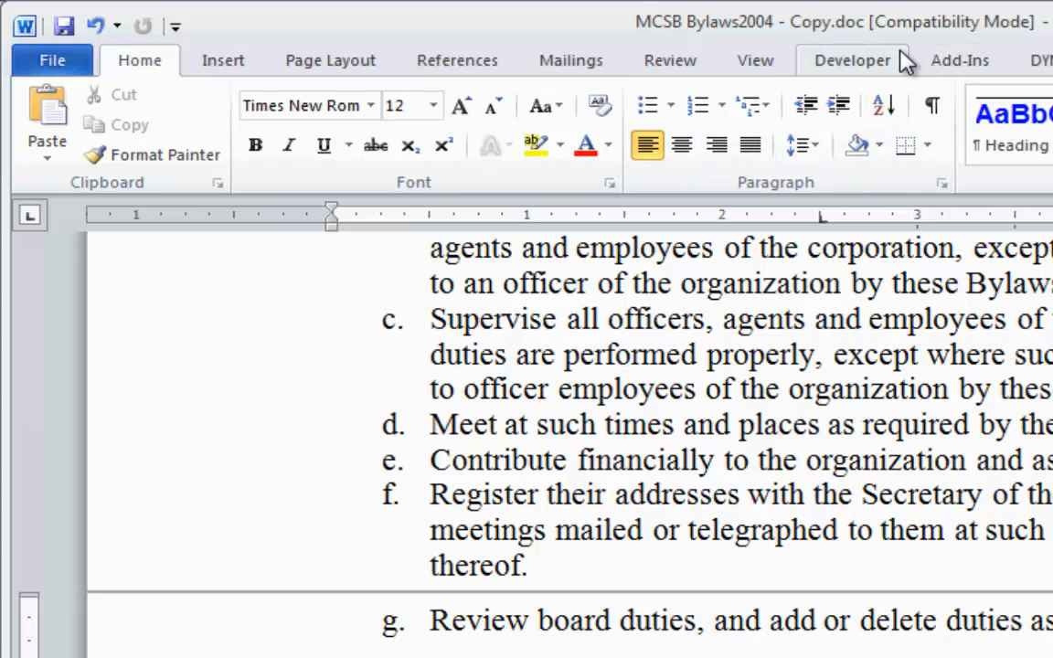
pyautogui.click(932, 104)
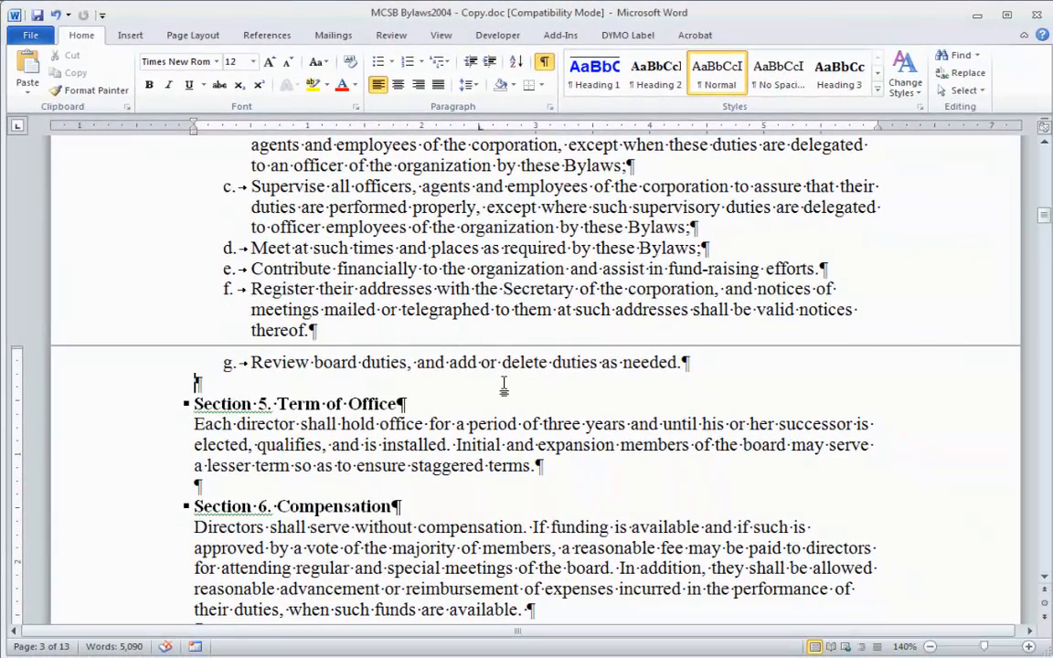
pyautogui.moveTo(687, 220)
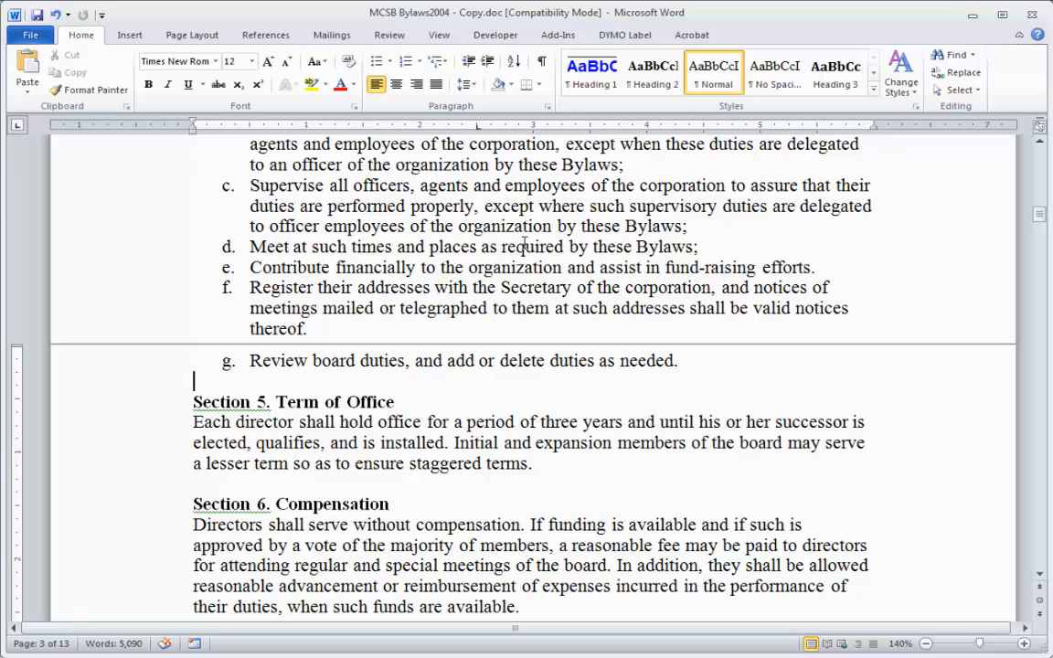
# Toggle Show/Hide ¶ so formatting marks end up visible around item g and Sections 5 and 6
pyautogui.click(541, 62)
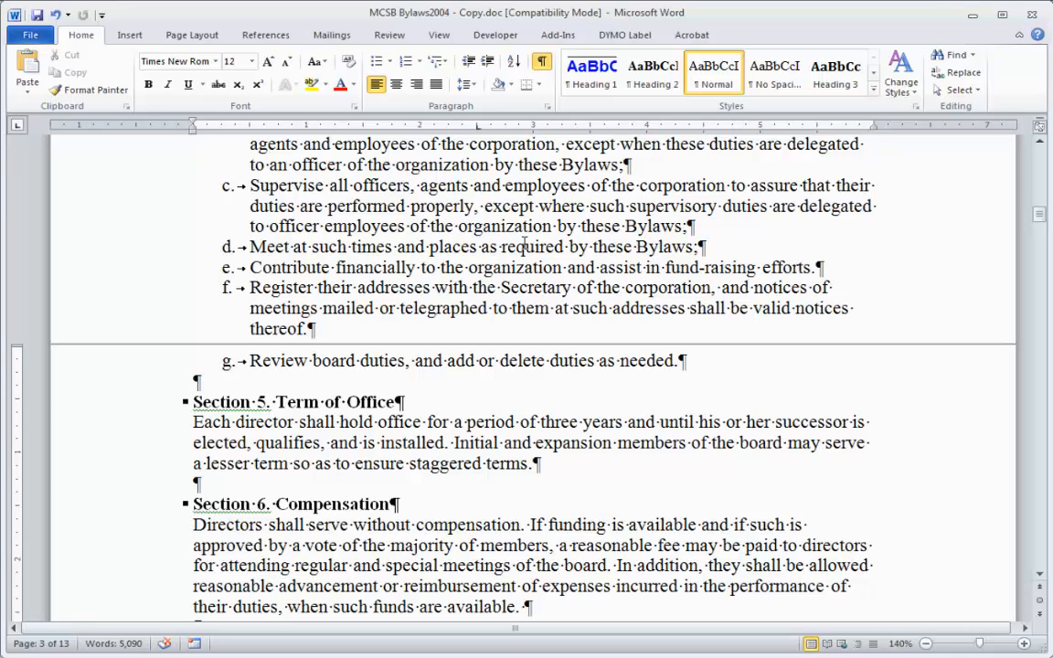
pyautogui.click(540, 62)
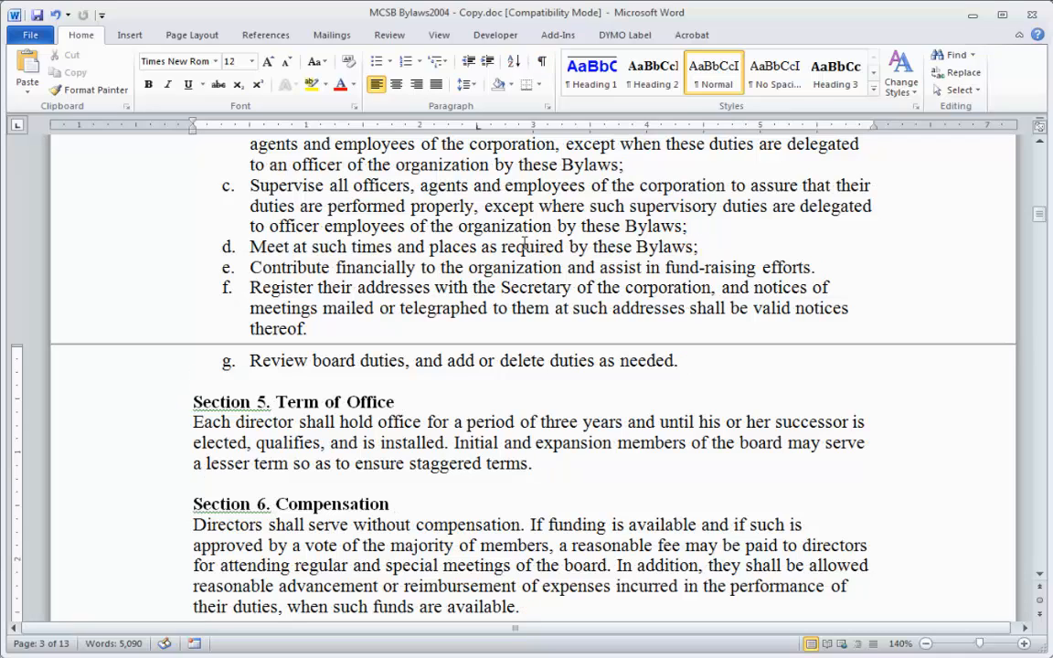
pyautogui.click(541, 62)
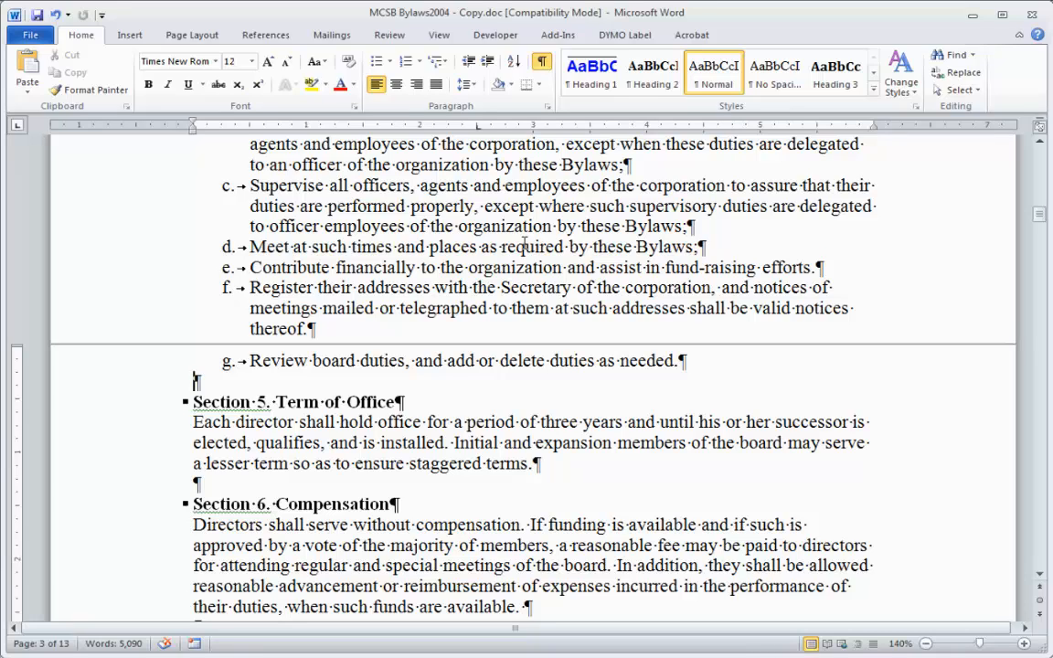
pyautogui.moveTo(409, 274)
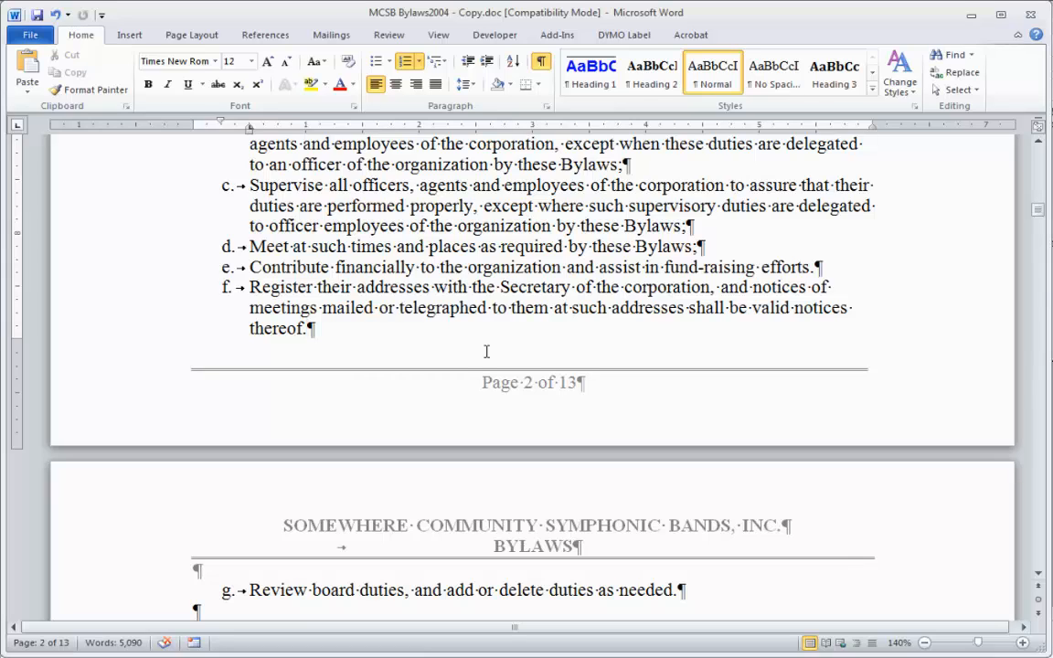
pyautogui.moveTo(479, 446)
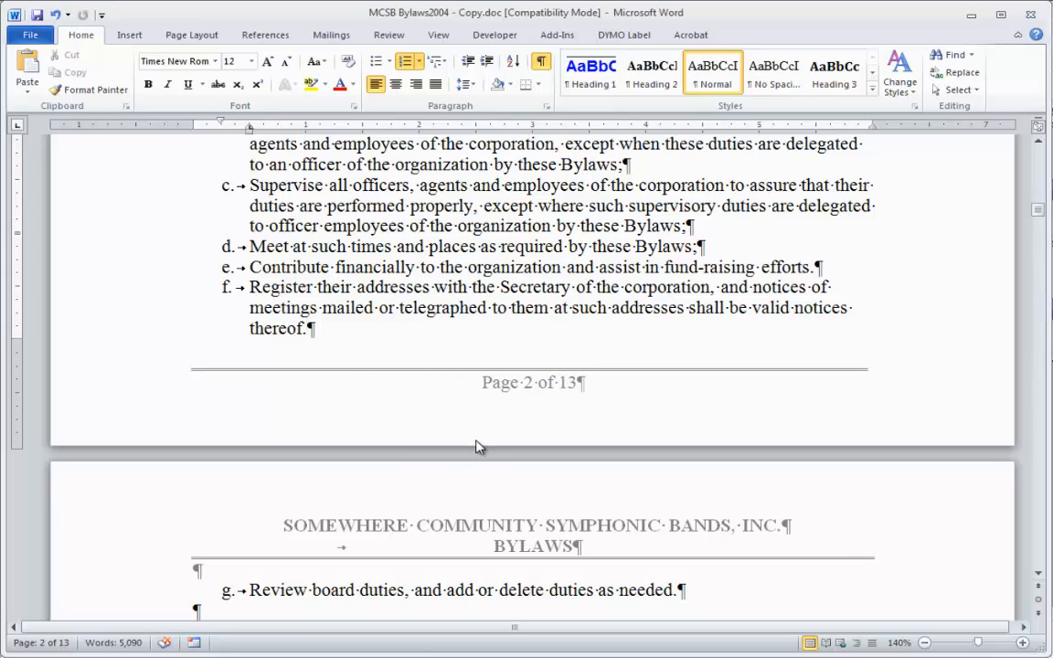
pyautogui.moveTo(475, 448)
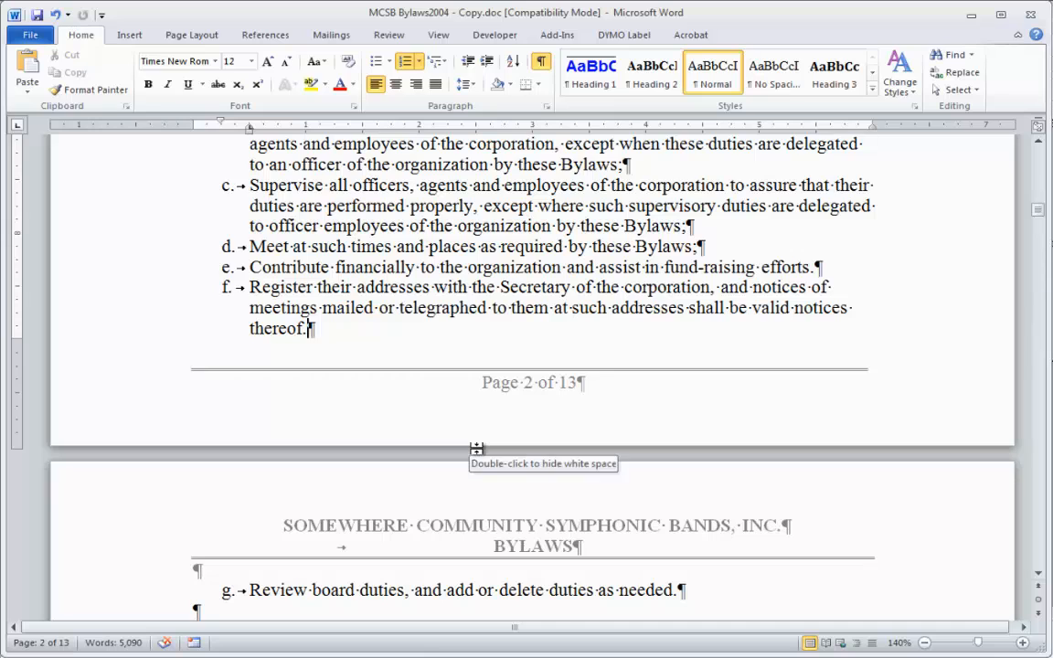
# Collapse the white space between pages, removing the passage from item d to Section 6
pyautogui.doubleClick(475, 448)
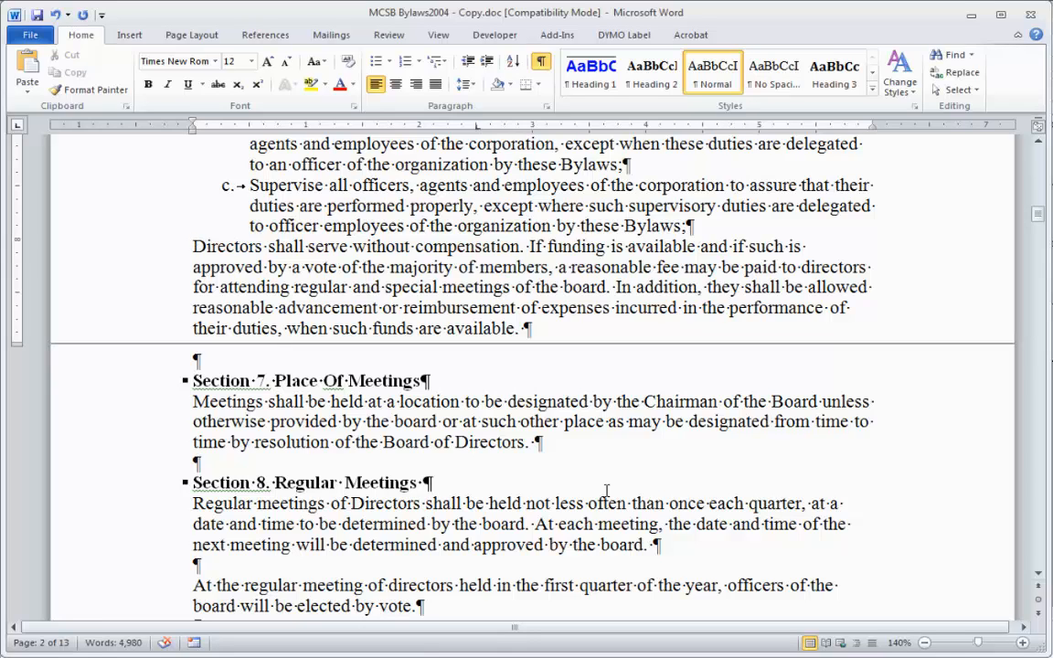
# Undo to restore items d–g, Section 5 and the Section 6 heading, then review the Section 5 area
pyautogui.click(193, 247)
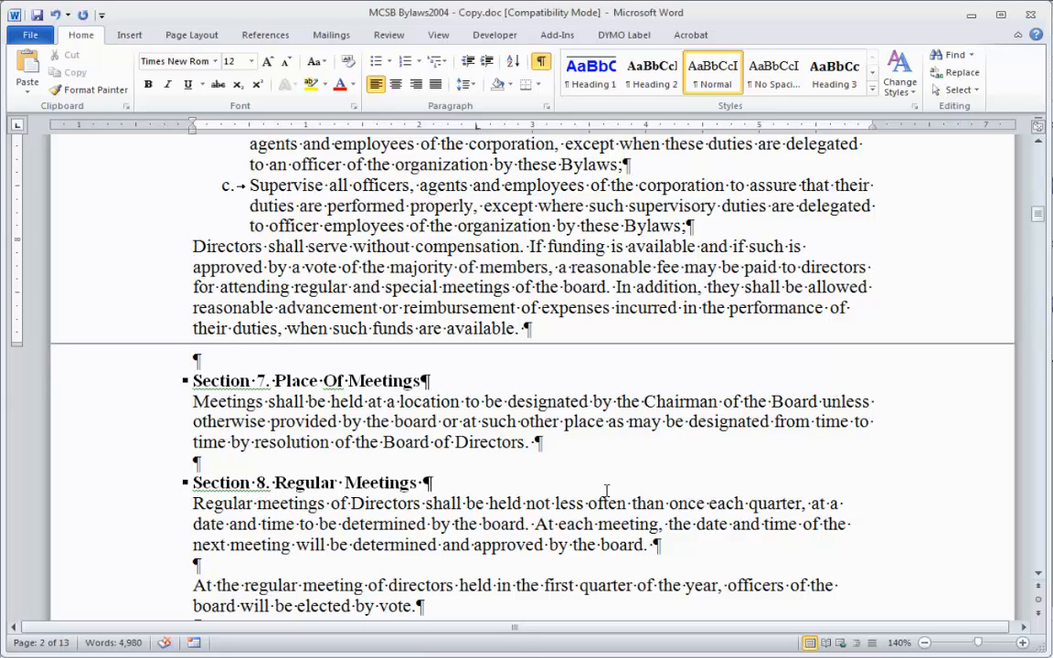
pyautogui.click(193, 246)
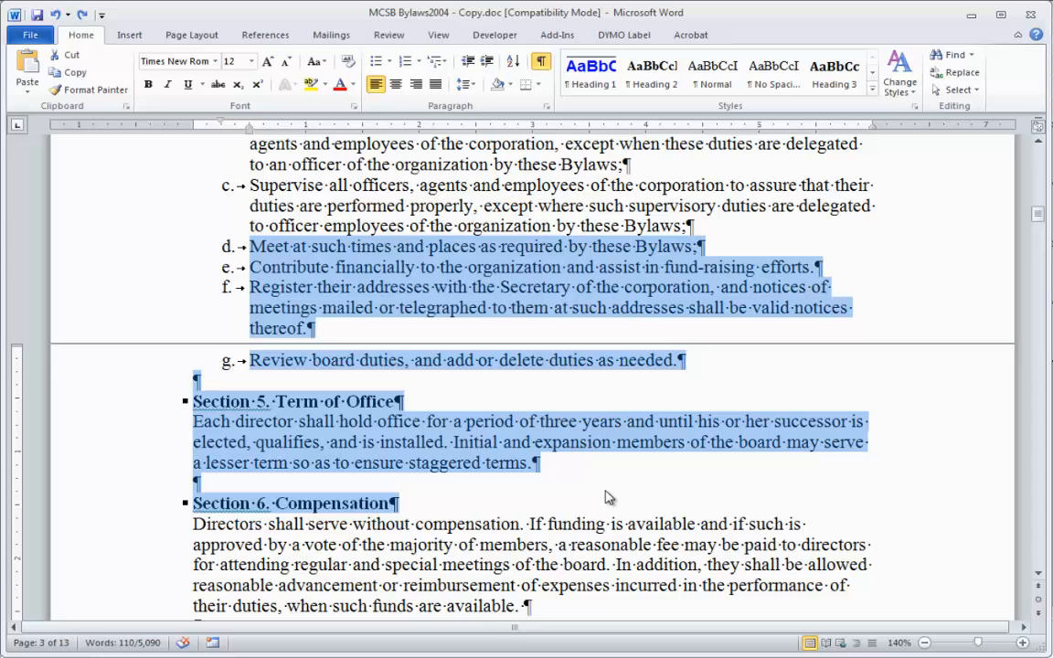
pyautogui.scroll(-3)
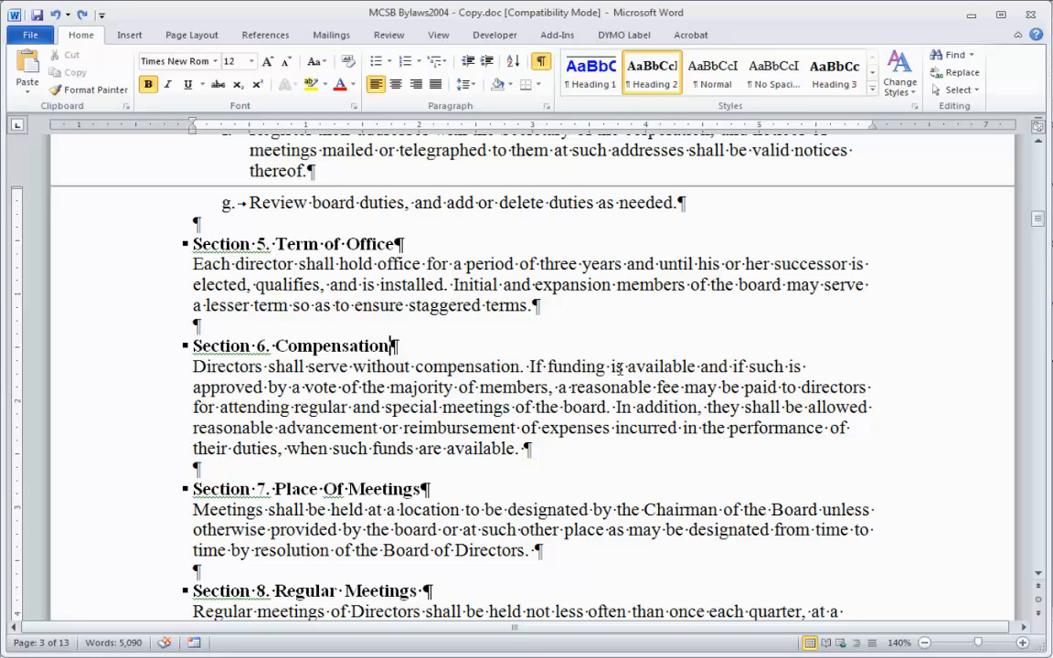
pyautogui.moveTo(517, 354)
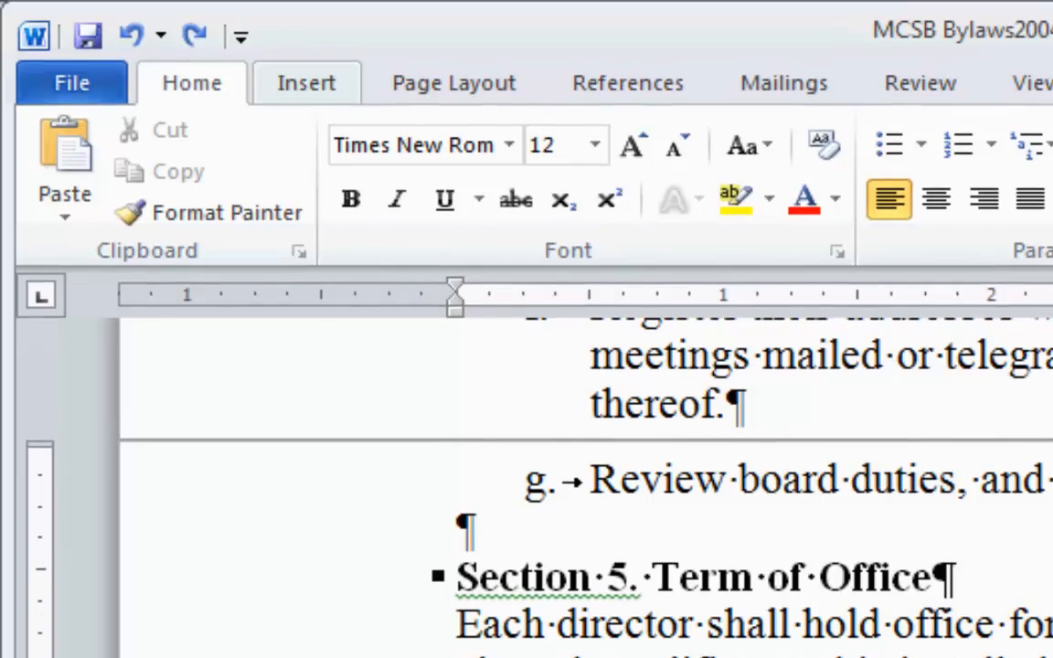
# Insert a manual page break so Section 6 Compensation starts on a new page after Section 5
pyautogui.click(305, 82)
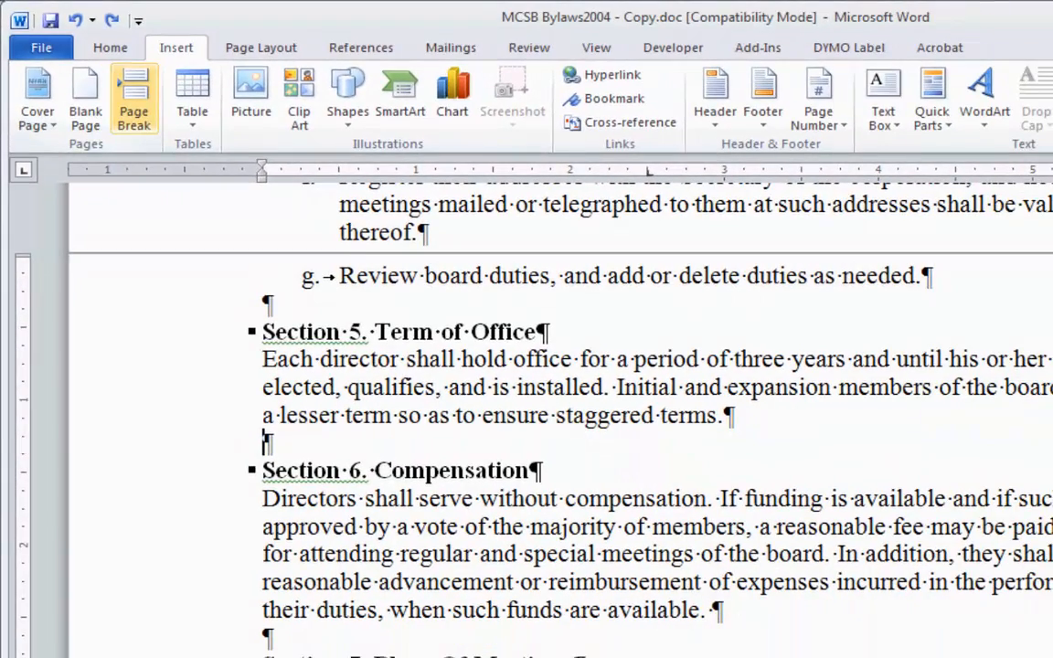
pyautogui.click(134, 95)
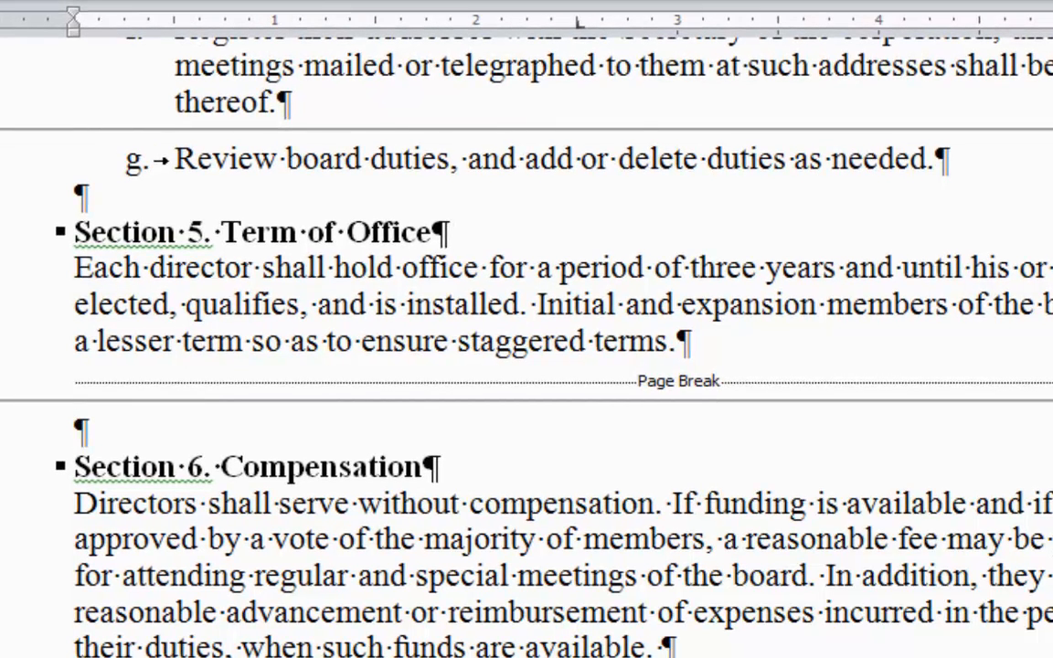
pyautogui.click(80, 424)
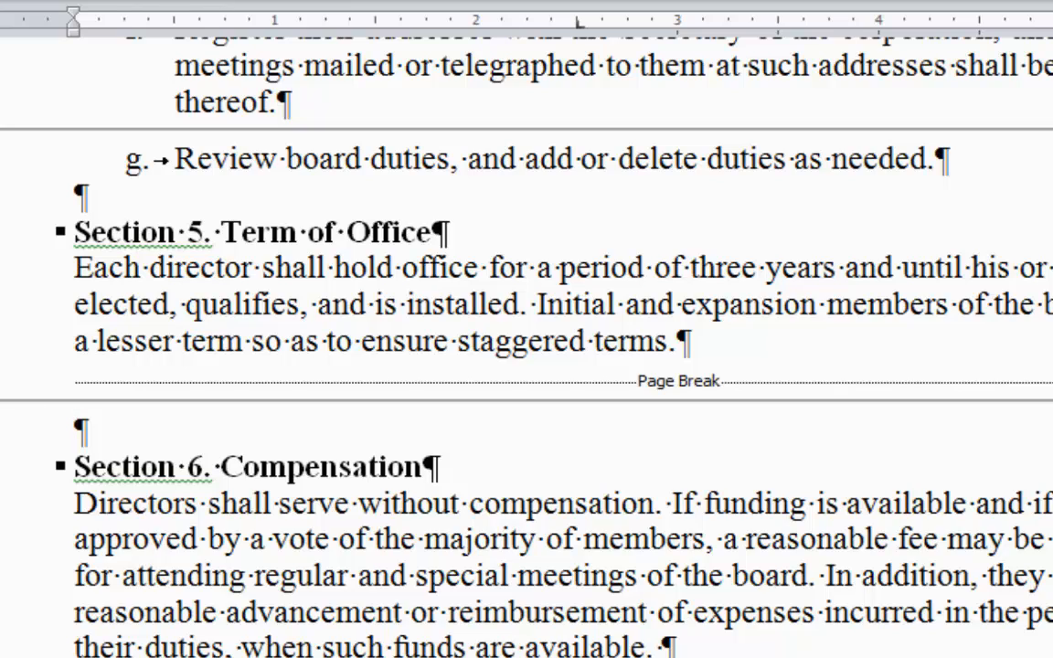
pyautogui.press('ctrl+shift+8')
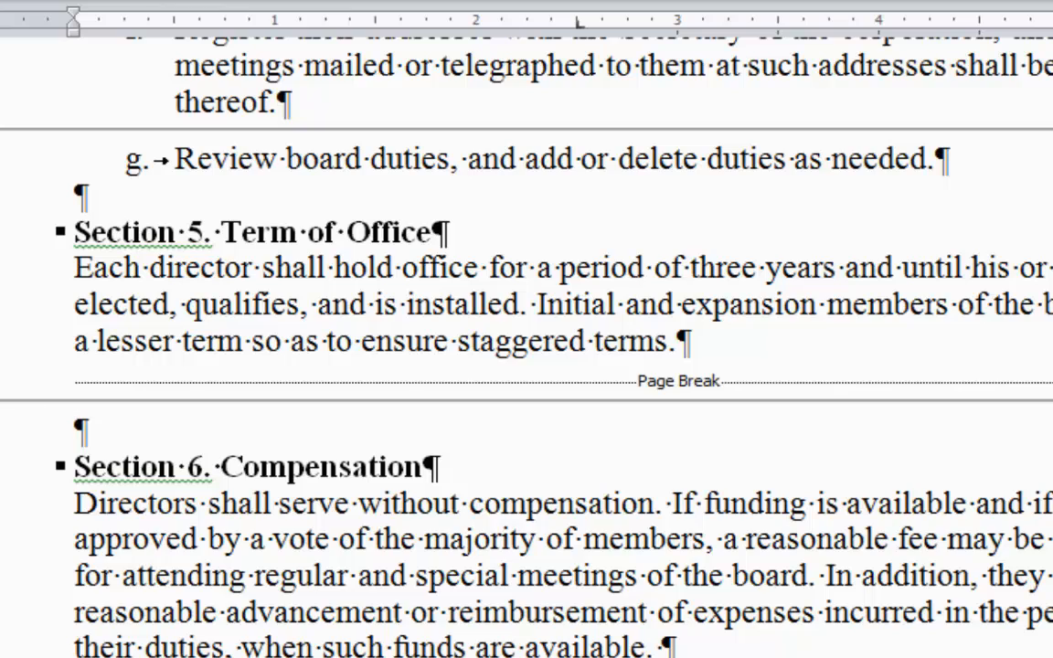
pyautogui.click(76, 429)
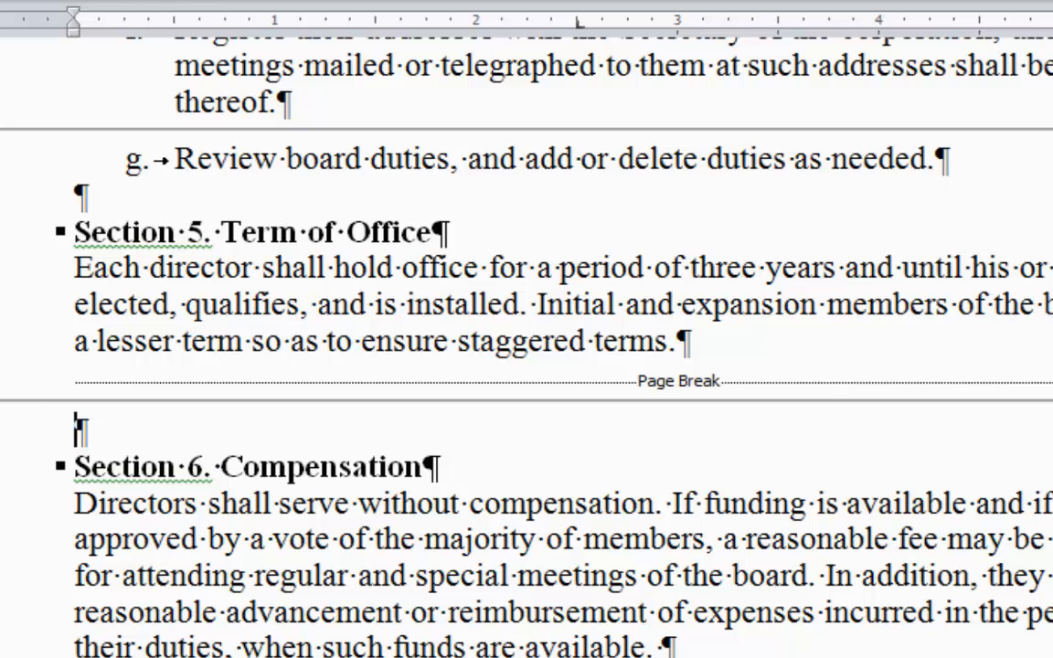
# Add a page break after the Section 6 paragraph so Section 7 starts a new page, and check it
pyautogui.scroll(-3)
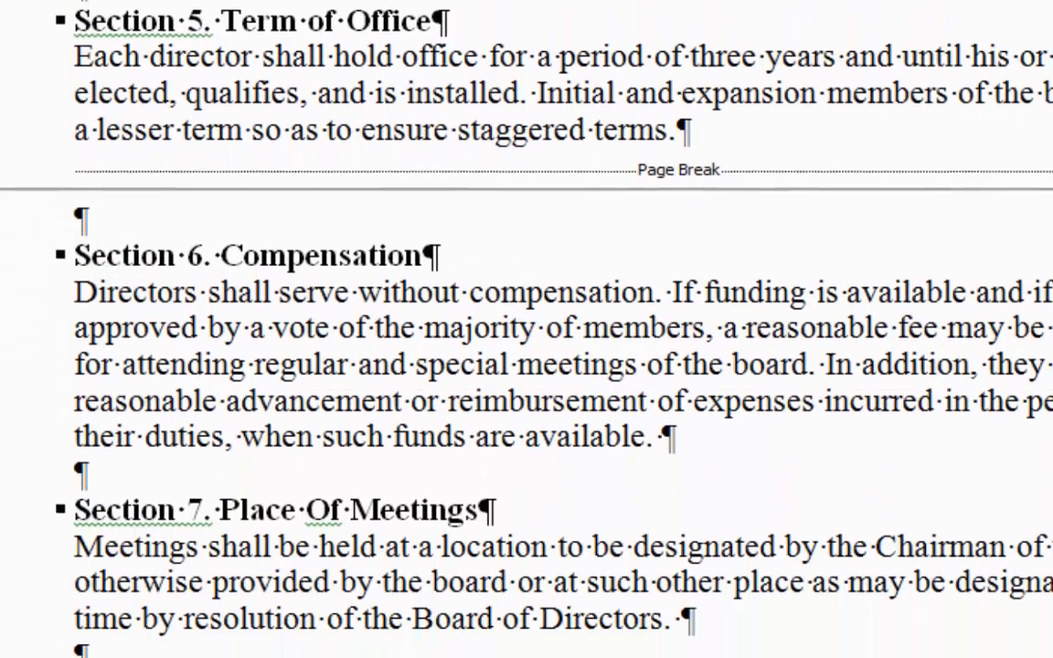
pyautogui.scroll(-3)
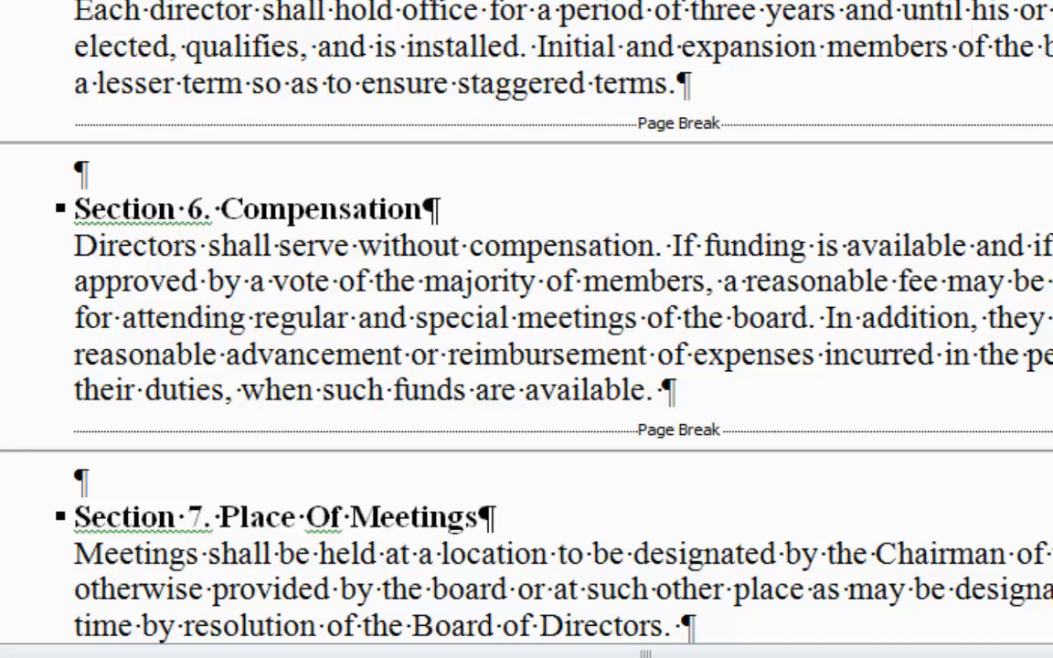
pyautogui.scroll(-3)
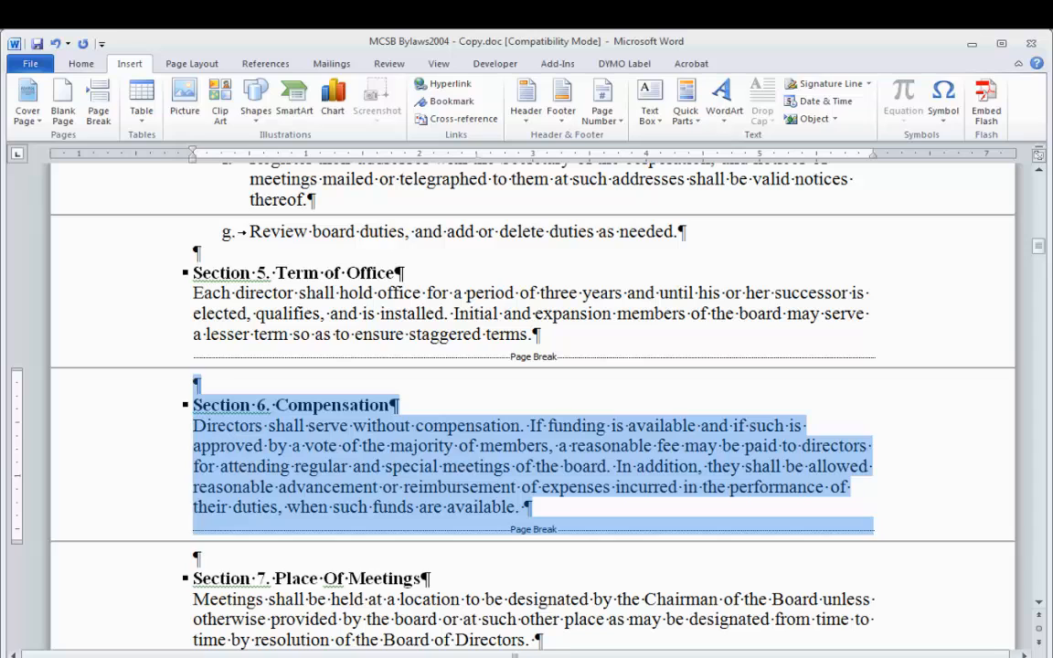
# Delete the selected Section 6 heading, paragraph and page break so Section 7 follows Section 5
pyautogui.press('delete')
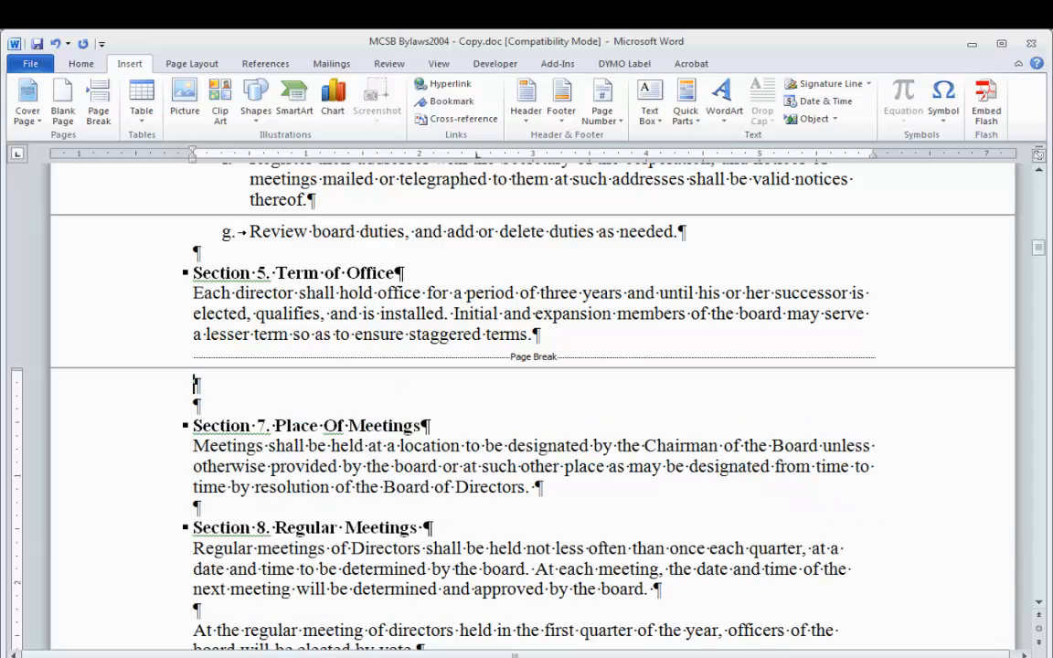